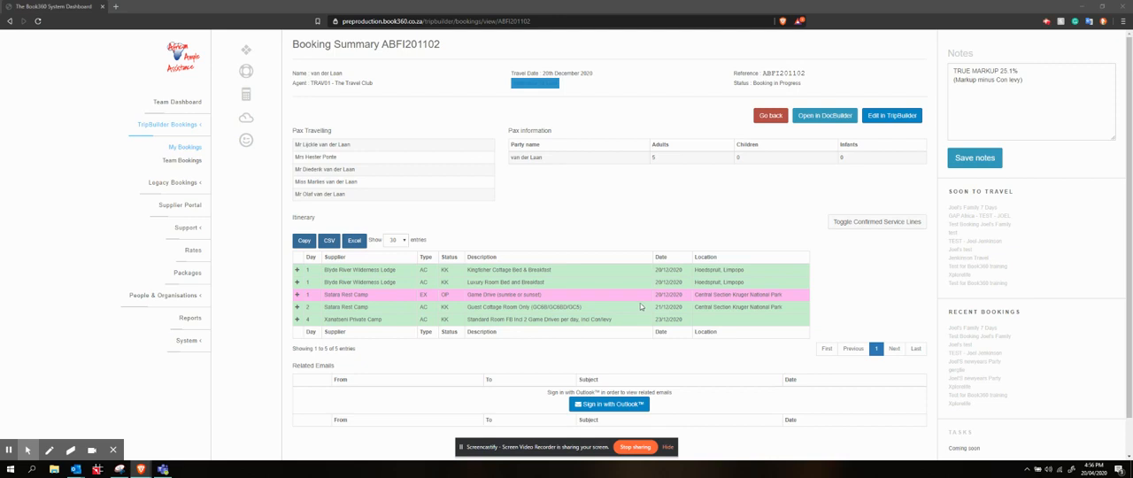
mouse_move(631, 323)
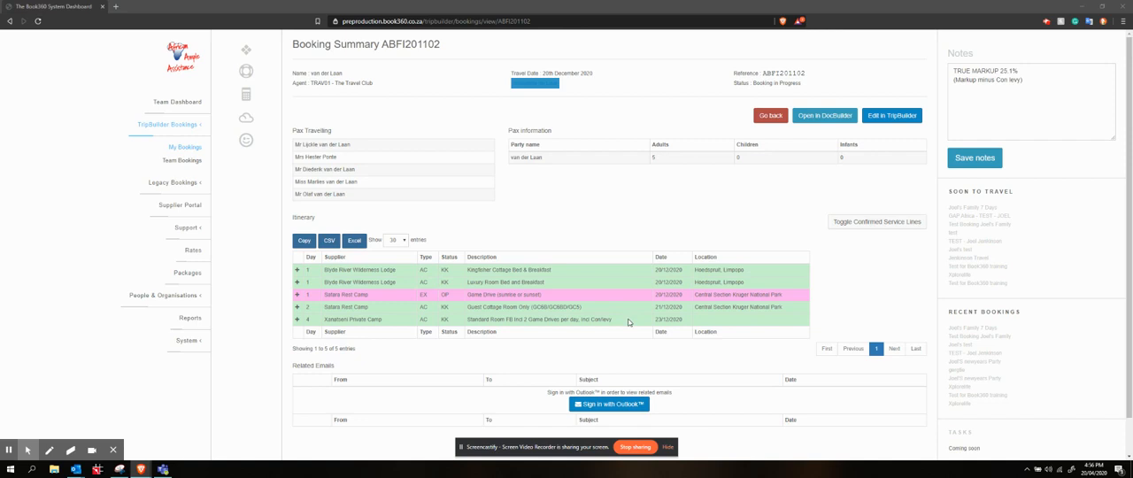
mouse_move(627, 319)
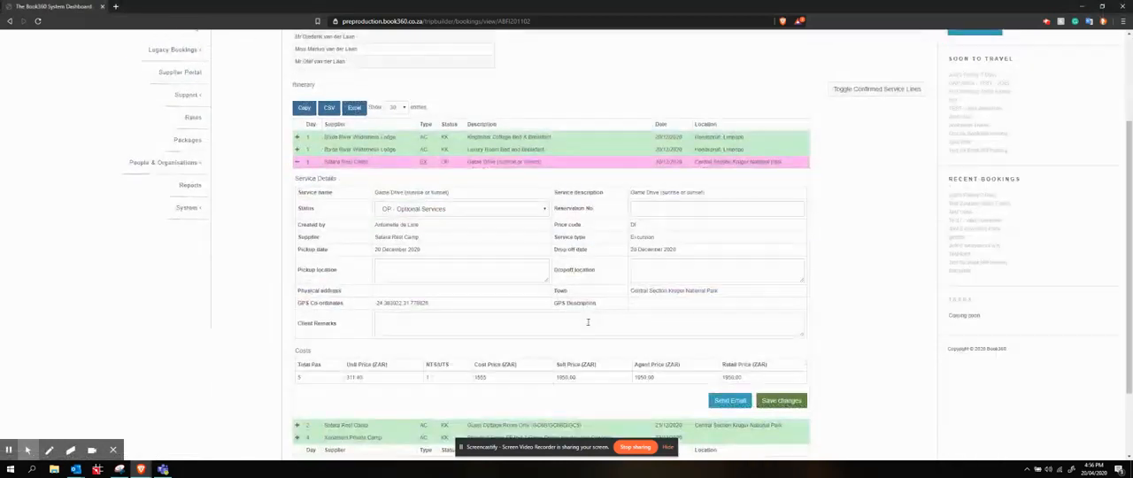
Step: Open the booking in TripBuilder and edit the Day 1 Sabie River Camp excursion
scroll(down, 3)
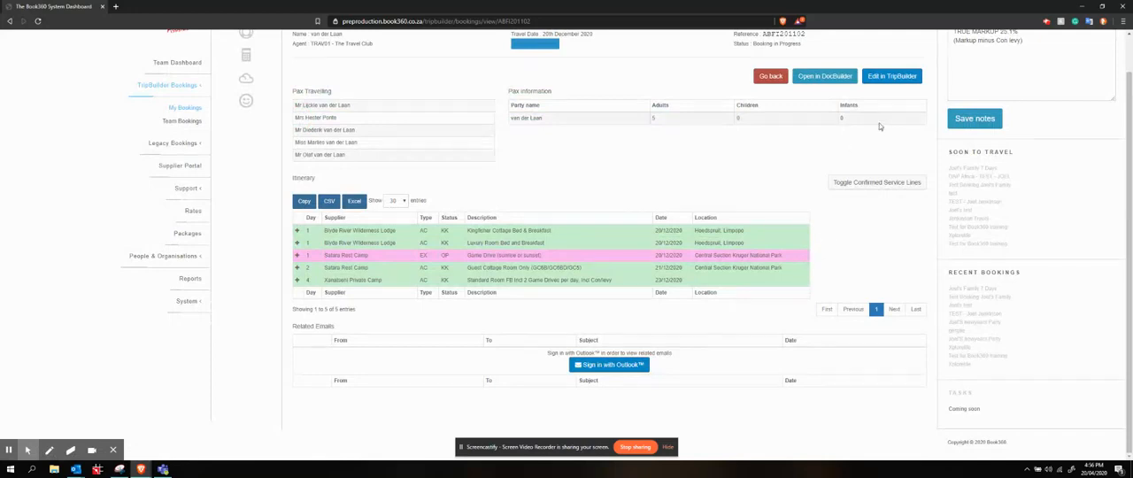
mouse_move(832, 246)
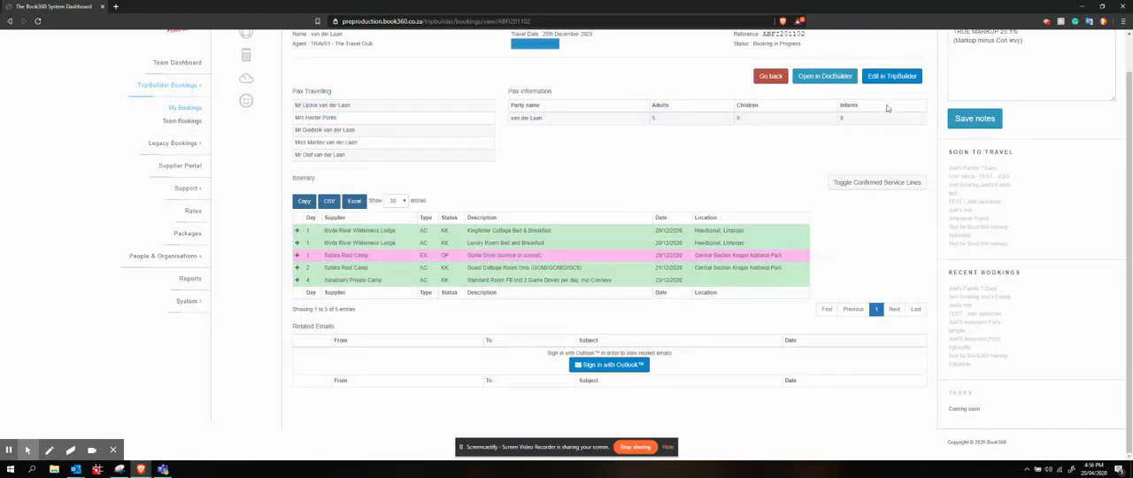
click(893, 75)
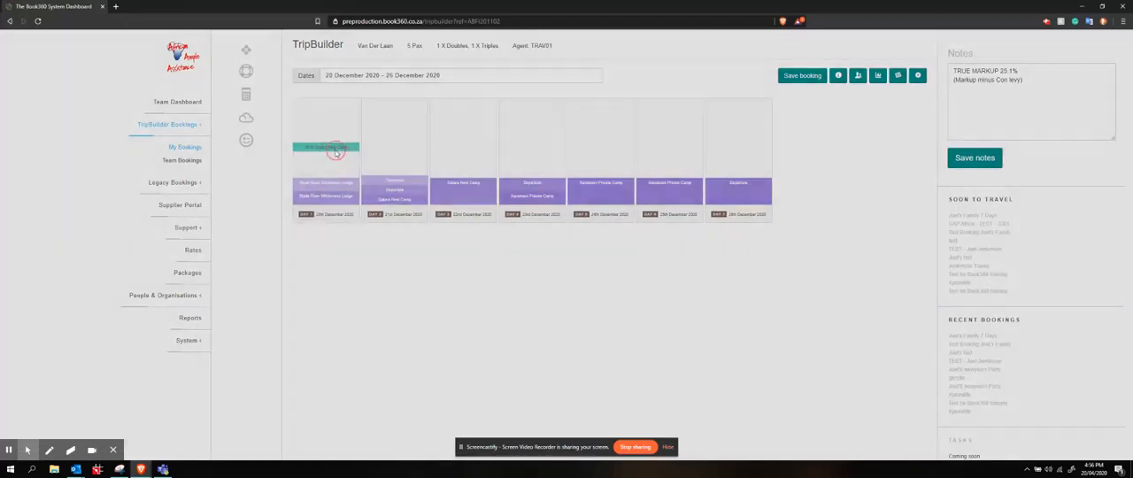
click(326, 145)
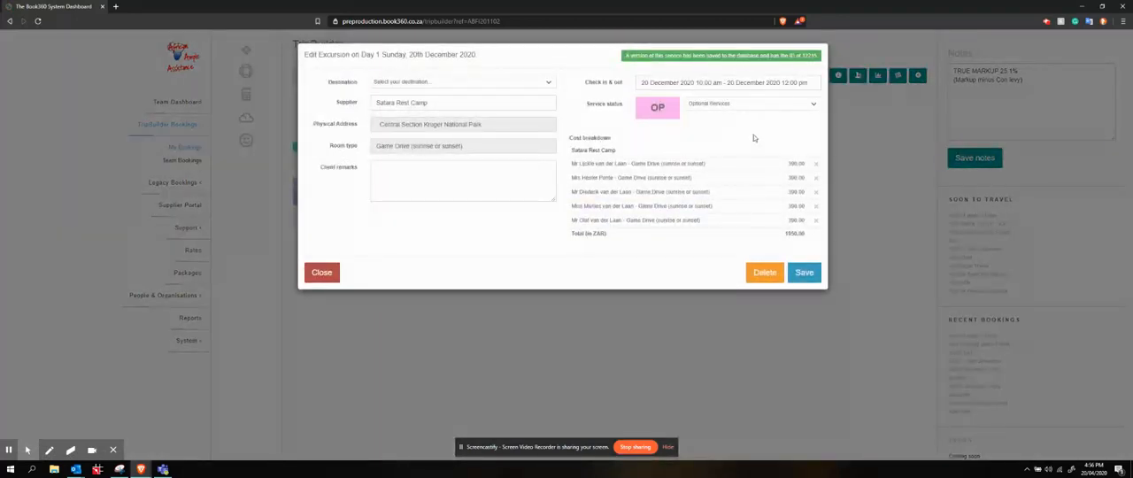
Step: Close the Edit Excursion dialog and open the trip's costing sheet
click(323, 273)
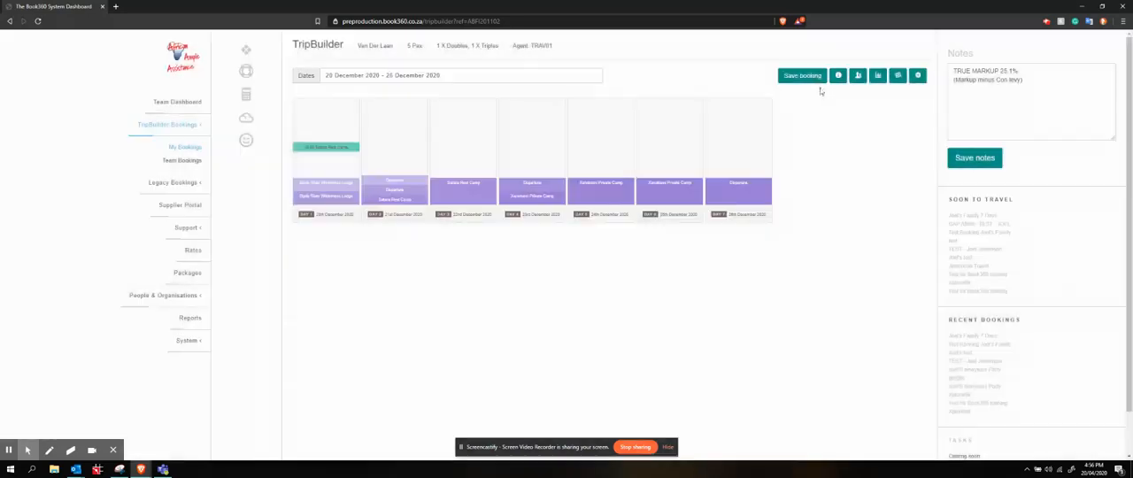
click(801, 74)
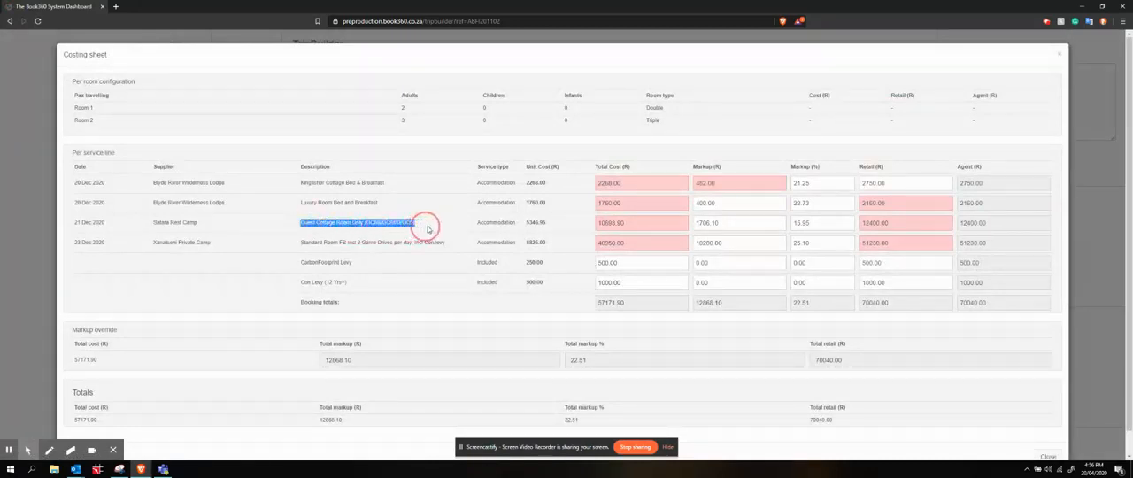
mouse_move(560, 221)
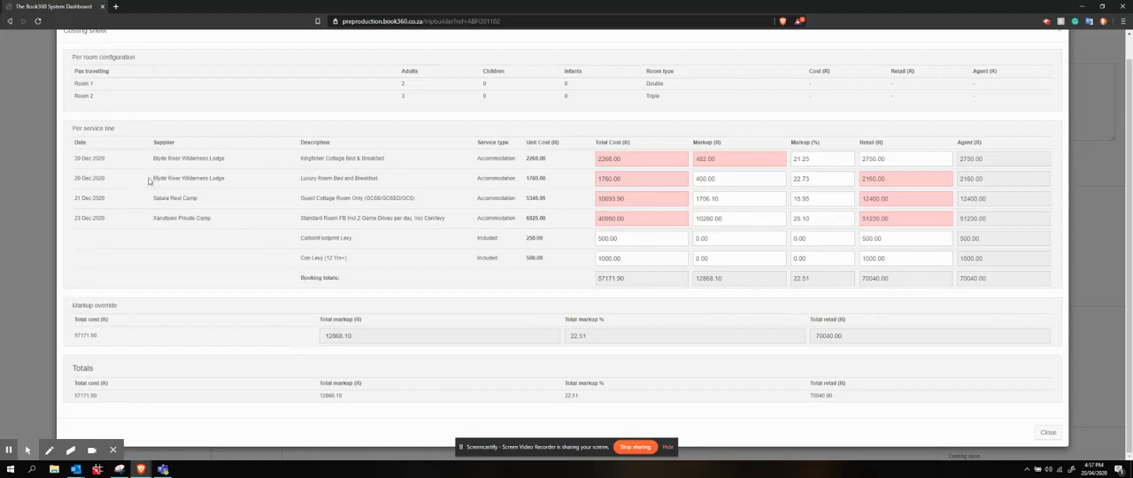
mouse_move(234, 161)
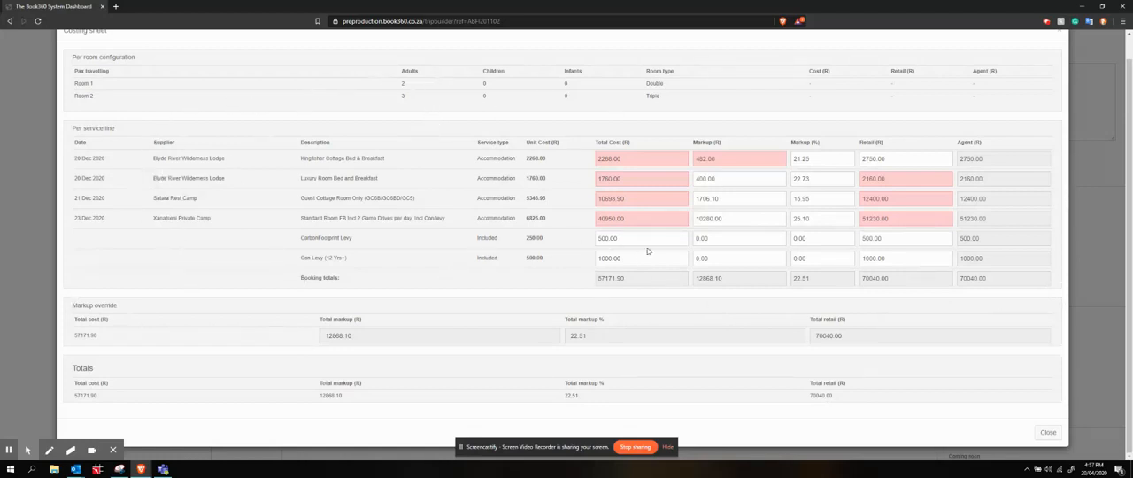
mouse_move(1059, 227)
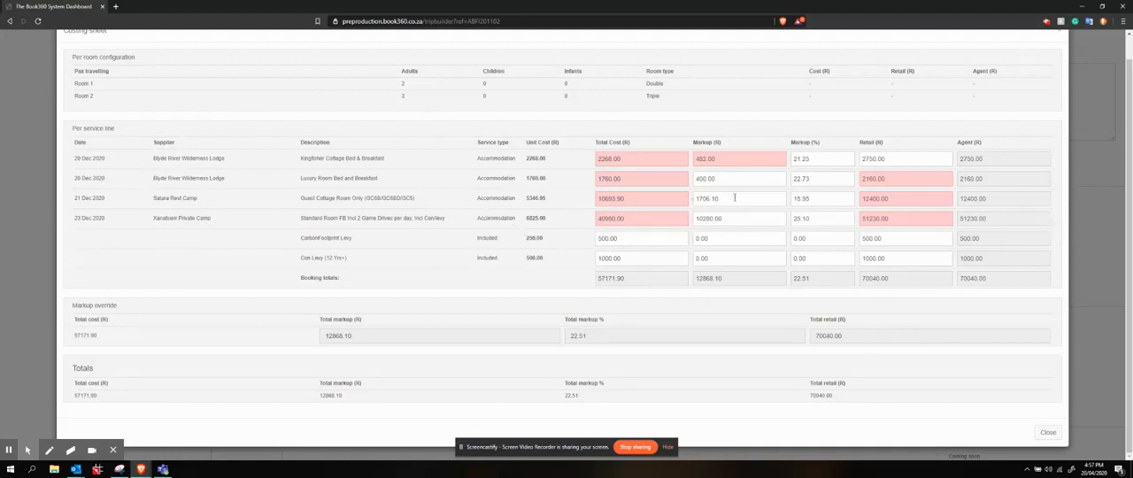
mouse_move(1056, 227)
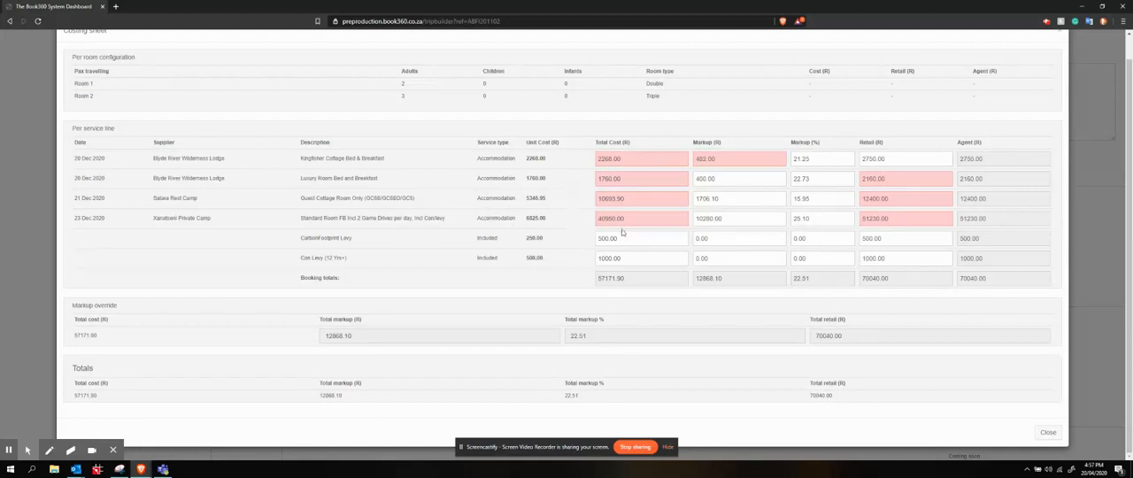
mouse_move(625, 316)
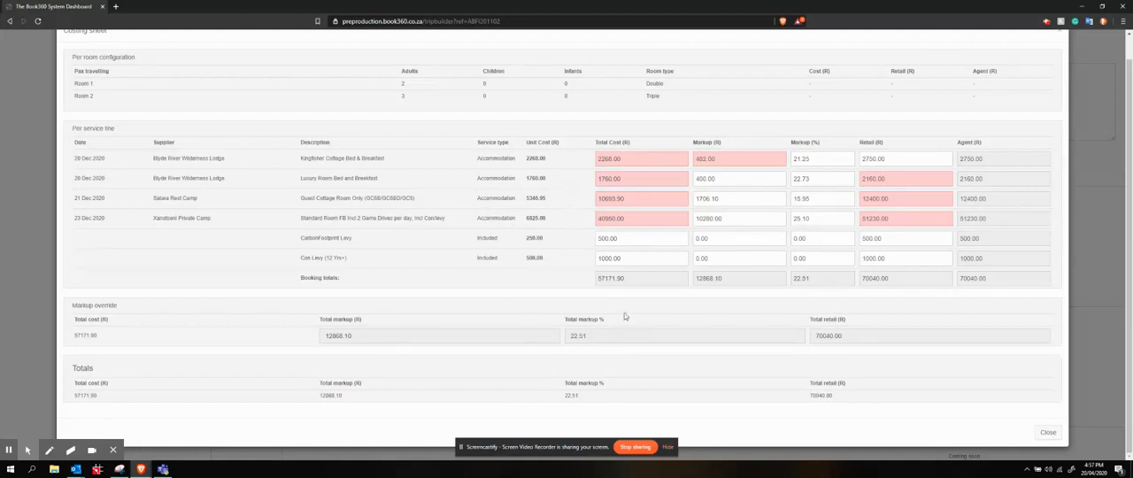
mouse_move(928, 333)
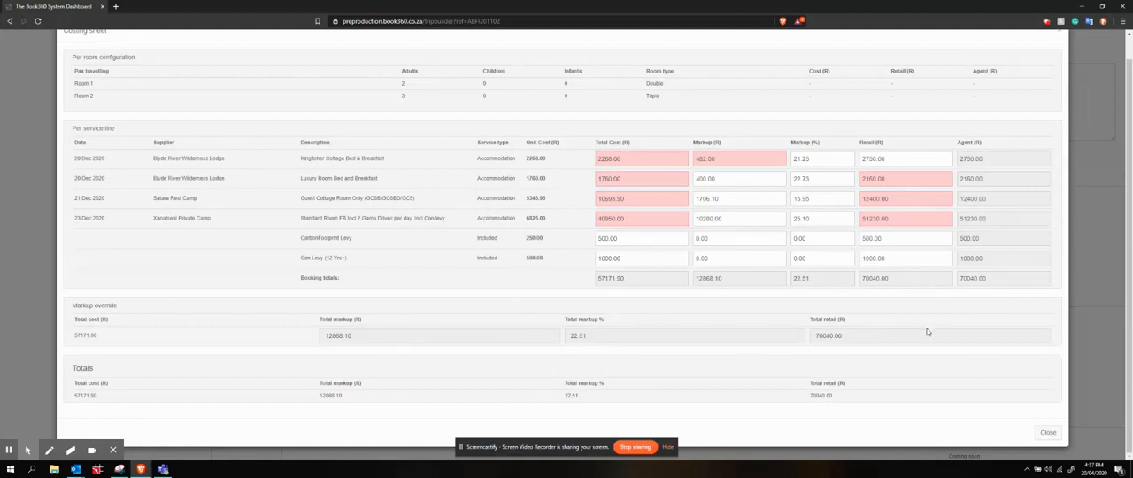